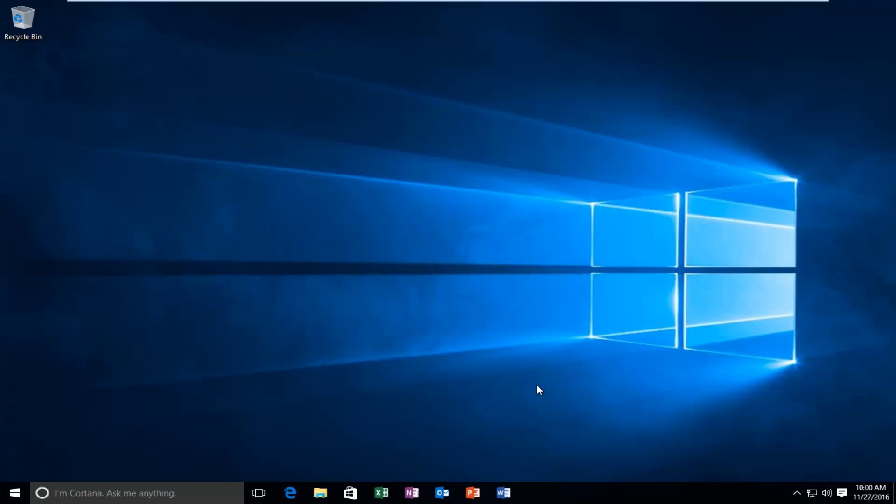
Search the Start menu for 'chro' to launch Google Chrome
left_click(13, 493)
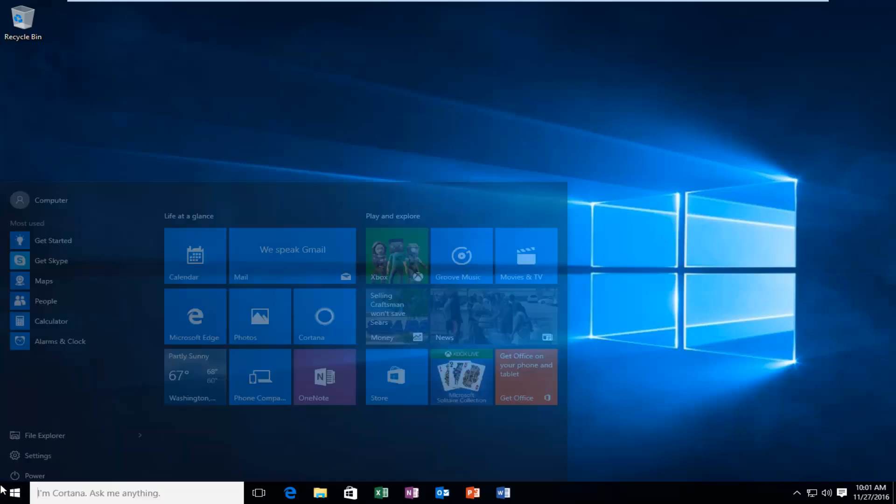
type("chro")
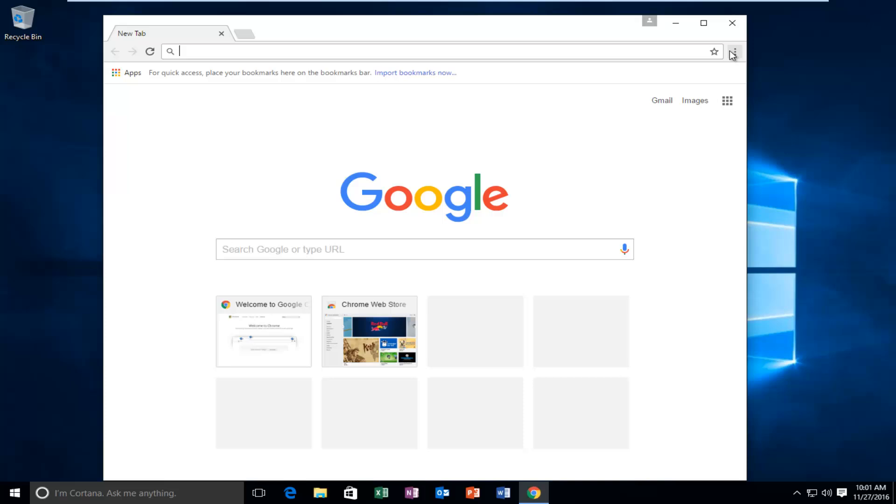
mouse_move(733, 51)
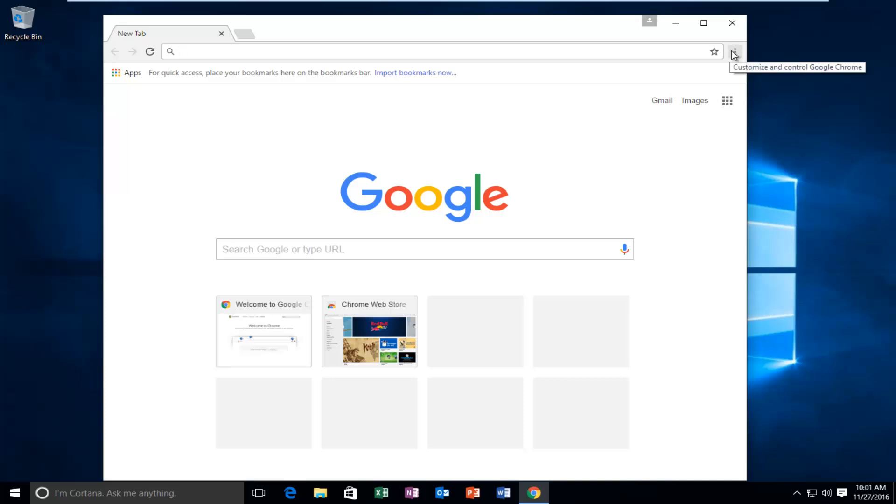
Maximize the Chrome window and choose Settings from the three-dot menu
left_click(703, 23)
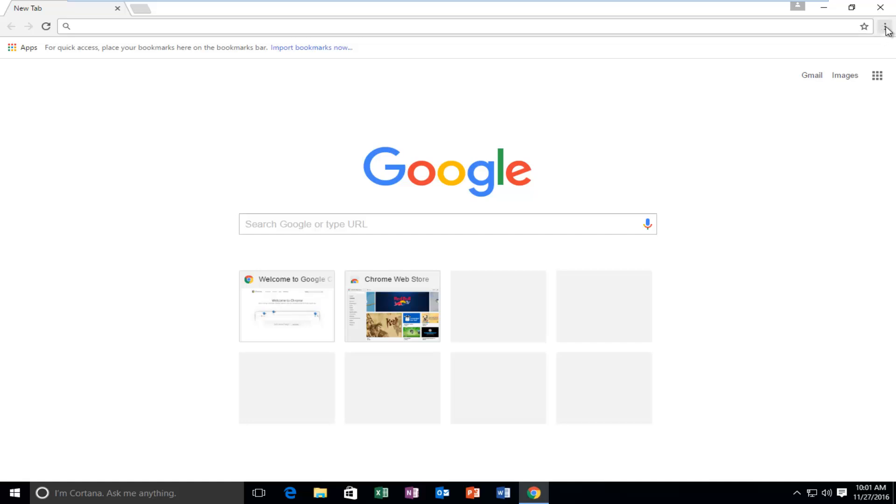
left_click(885, 26)
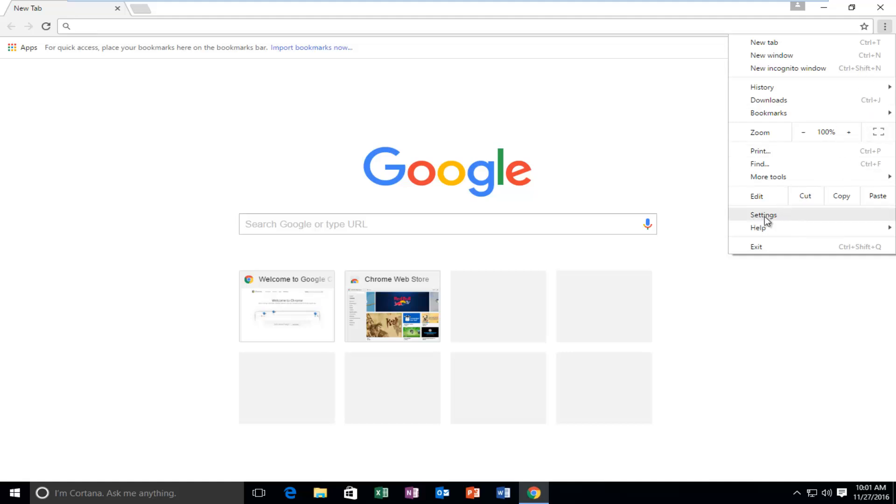
left_click(763, 214)
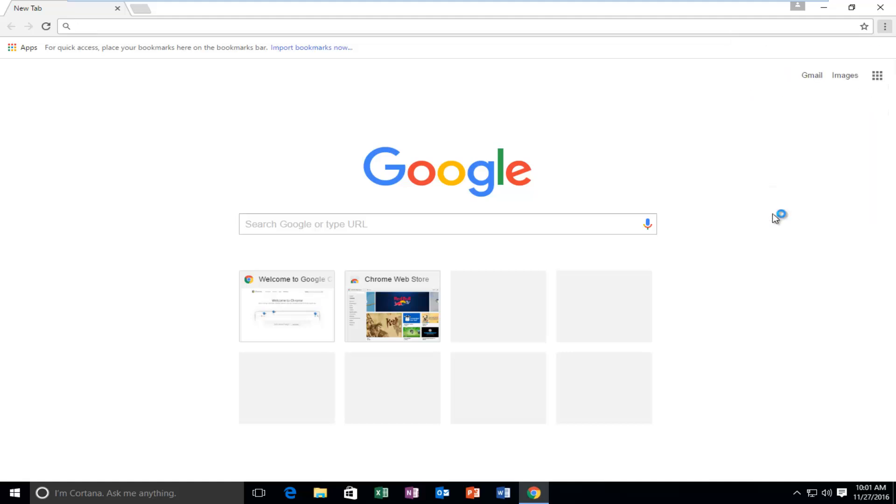
mouse_move(518, 186)
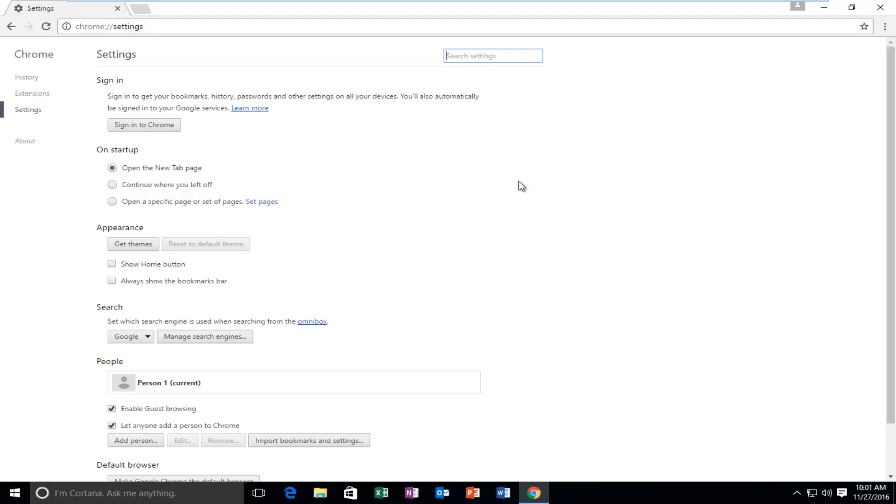
Expand 'Show advanced settings...' and scroll down to the Passwords and forms options
scroll("down", 3)
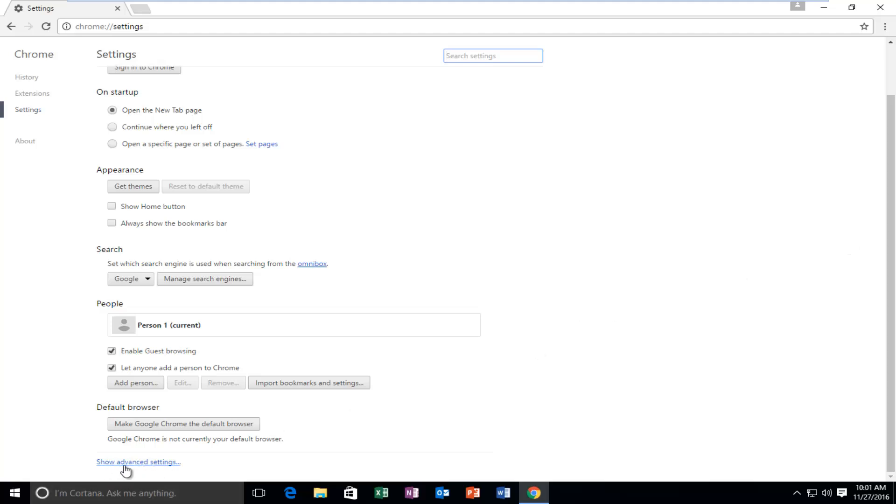
left_click(137, 461)
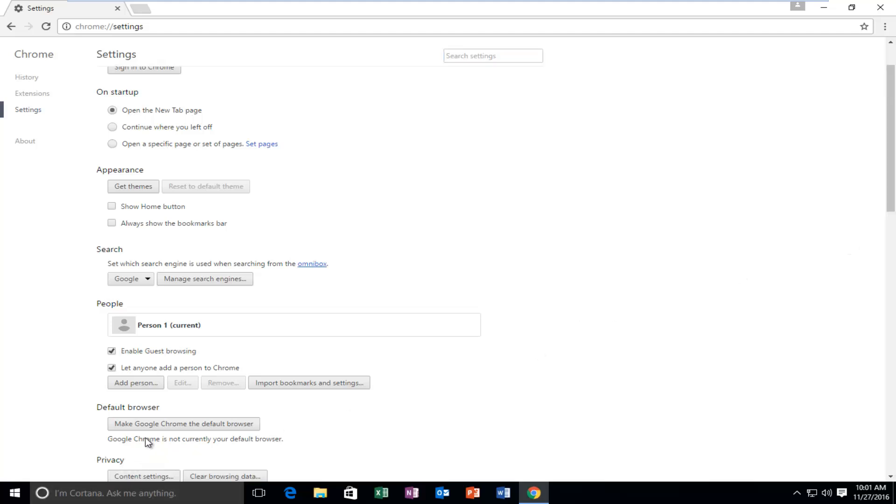
scroll("down", 3)
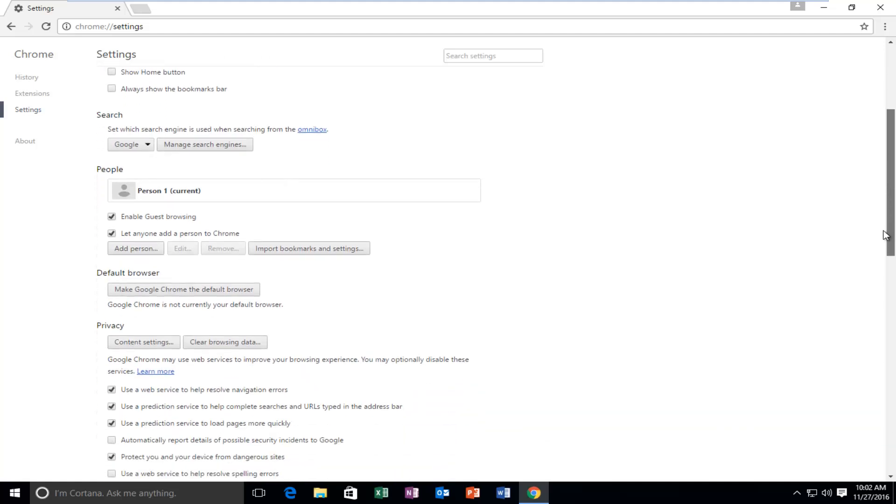
scroll("down", 3)
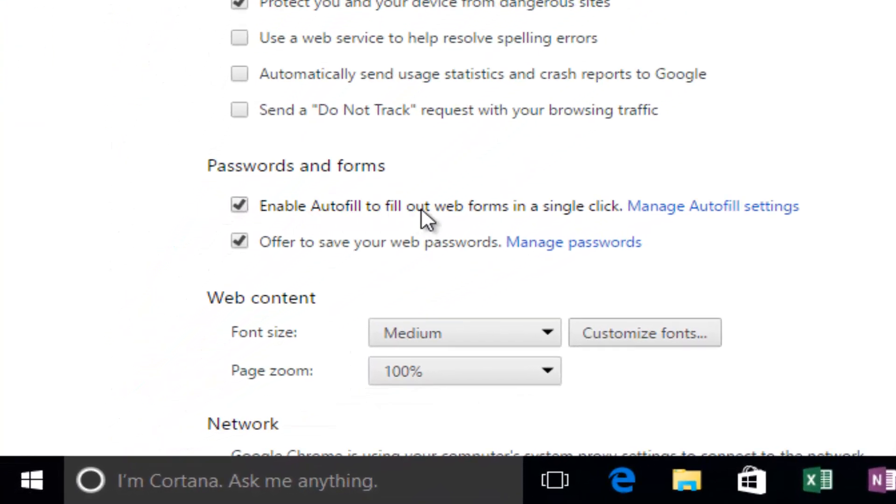
mouse_move(525, 214)
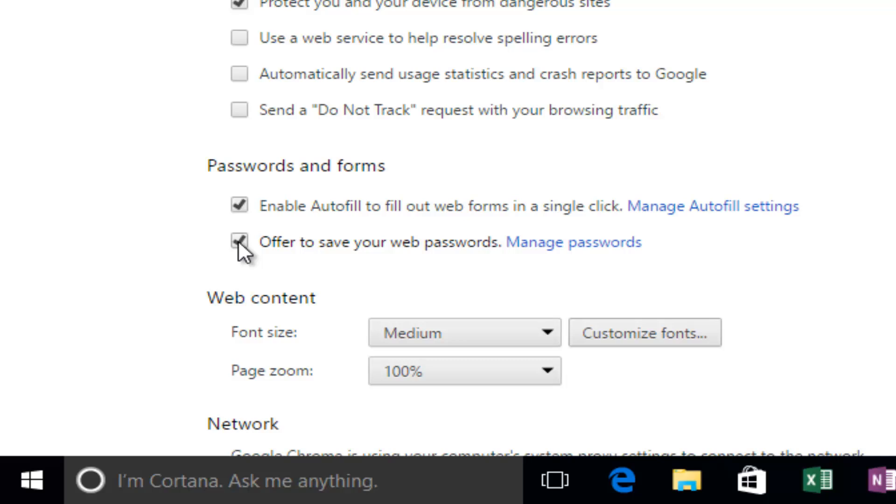
left_click(239, 242)
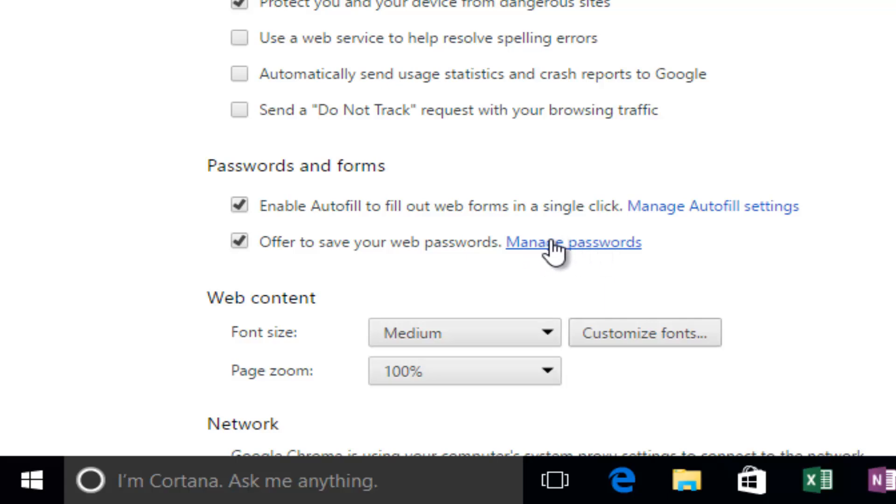
left_click(572, 242)
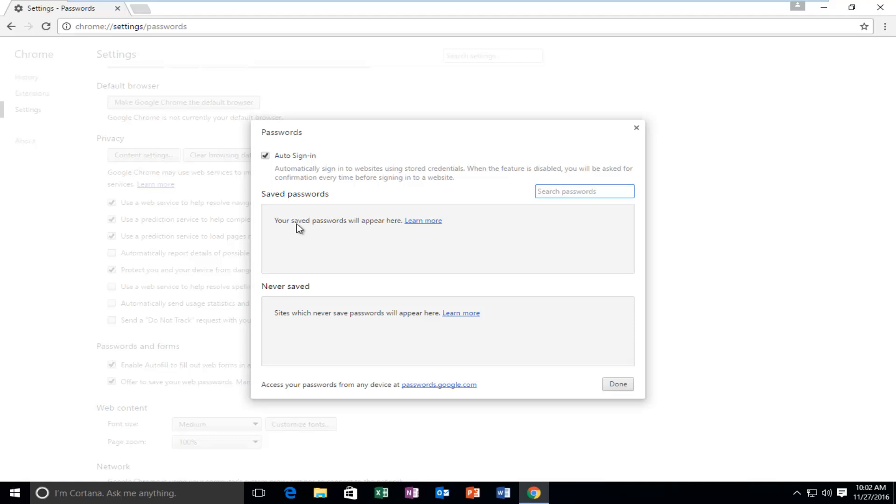
mouse_move(339, 332)
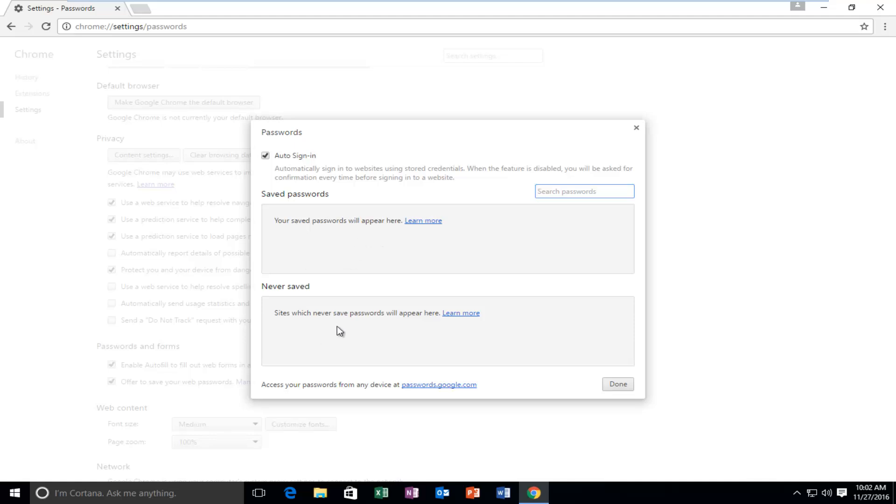
mouse_move(295, 319)
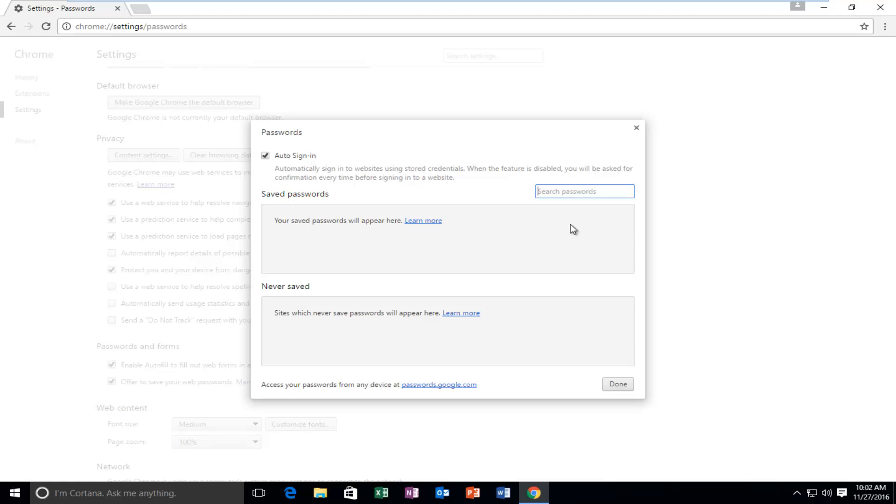
mouse_move(622, 255)
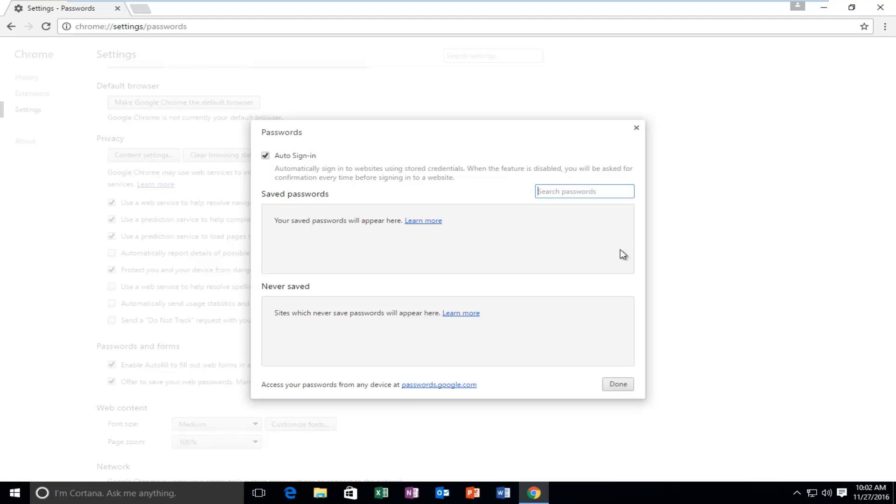
mouse_move(608, 249)
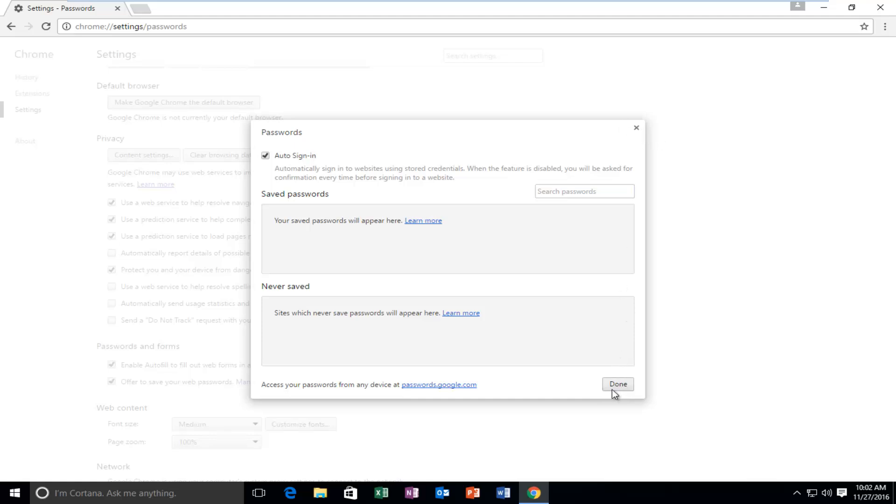
mouse_move(636, 128)
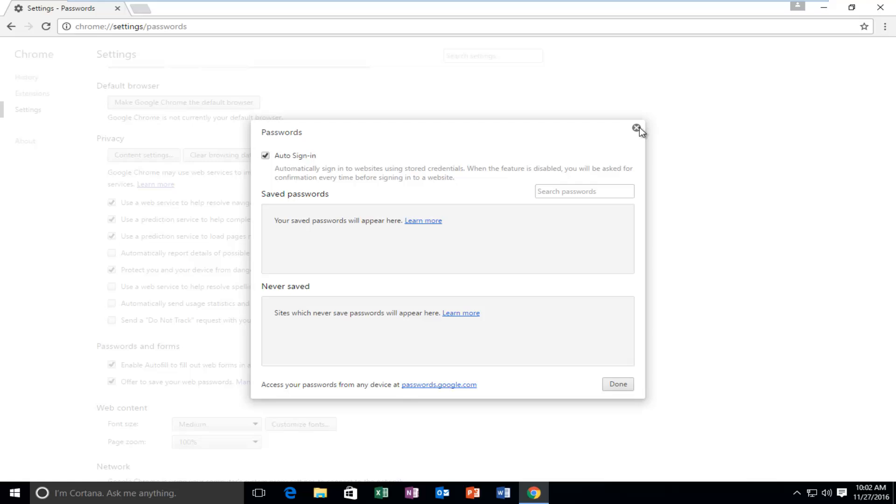
Close the Passwords dialog and scroll further down the settings page
left_click(636, 128)
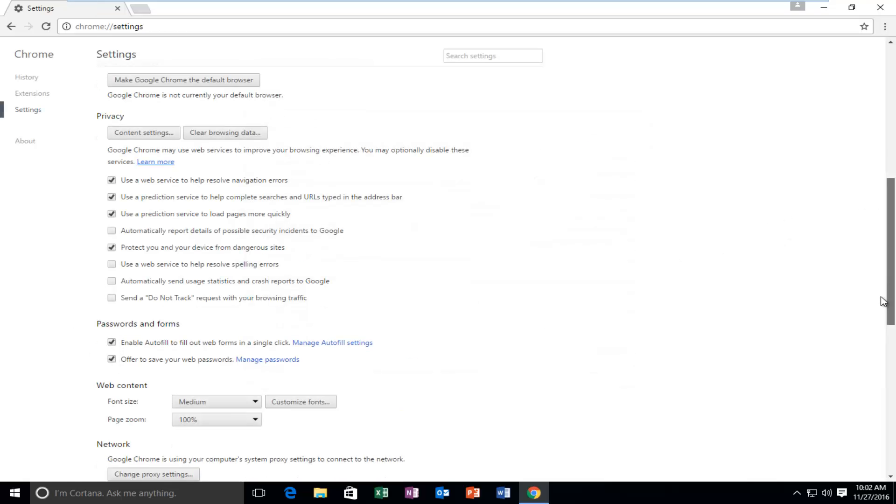
scroll("down", 3)
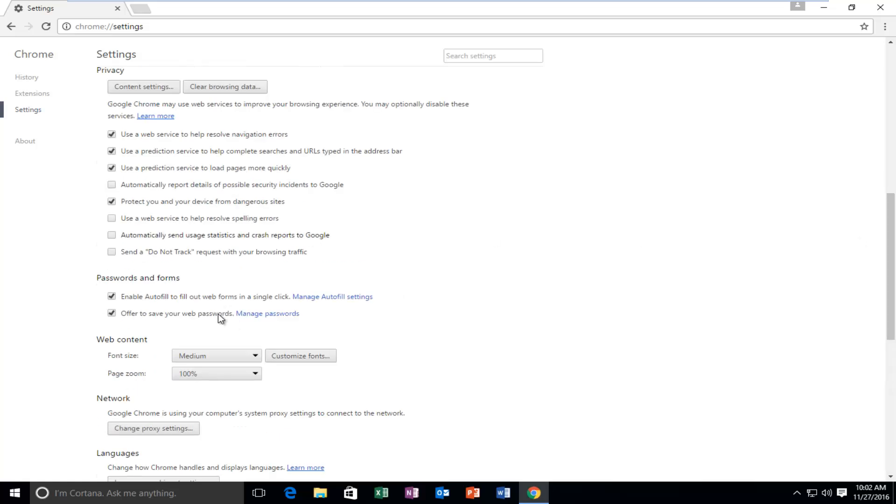